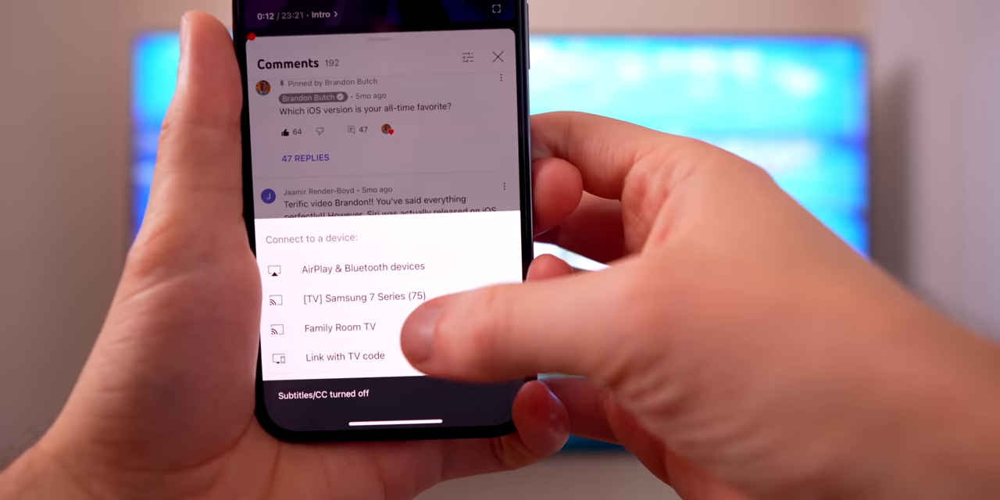
Step: Choose Family Room TV from the Connect to a device list to cast the video
{"action": "left_click", "coordinate": [341, 326]}
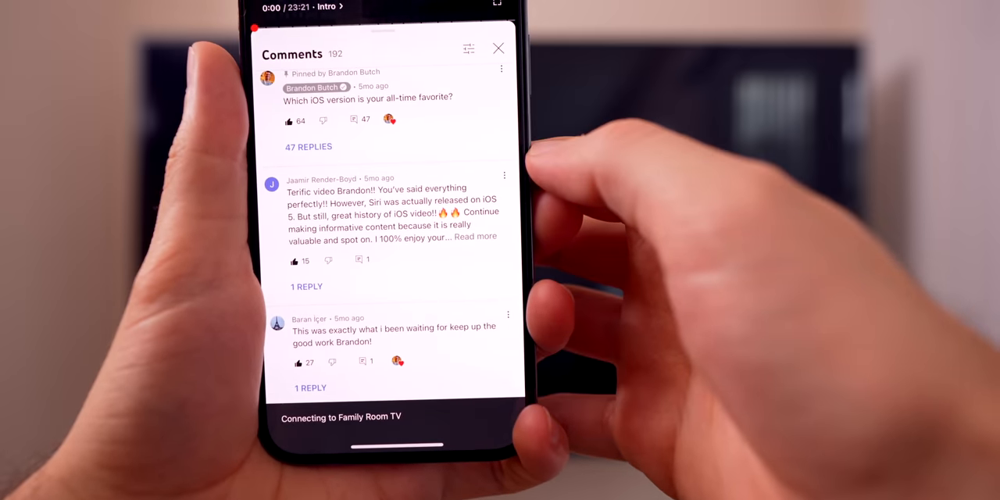